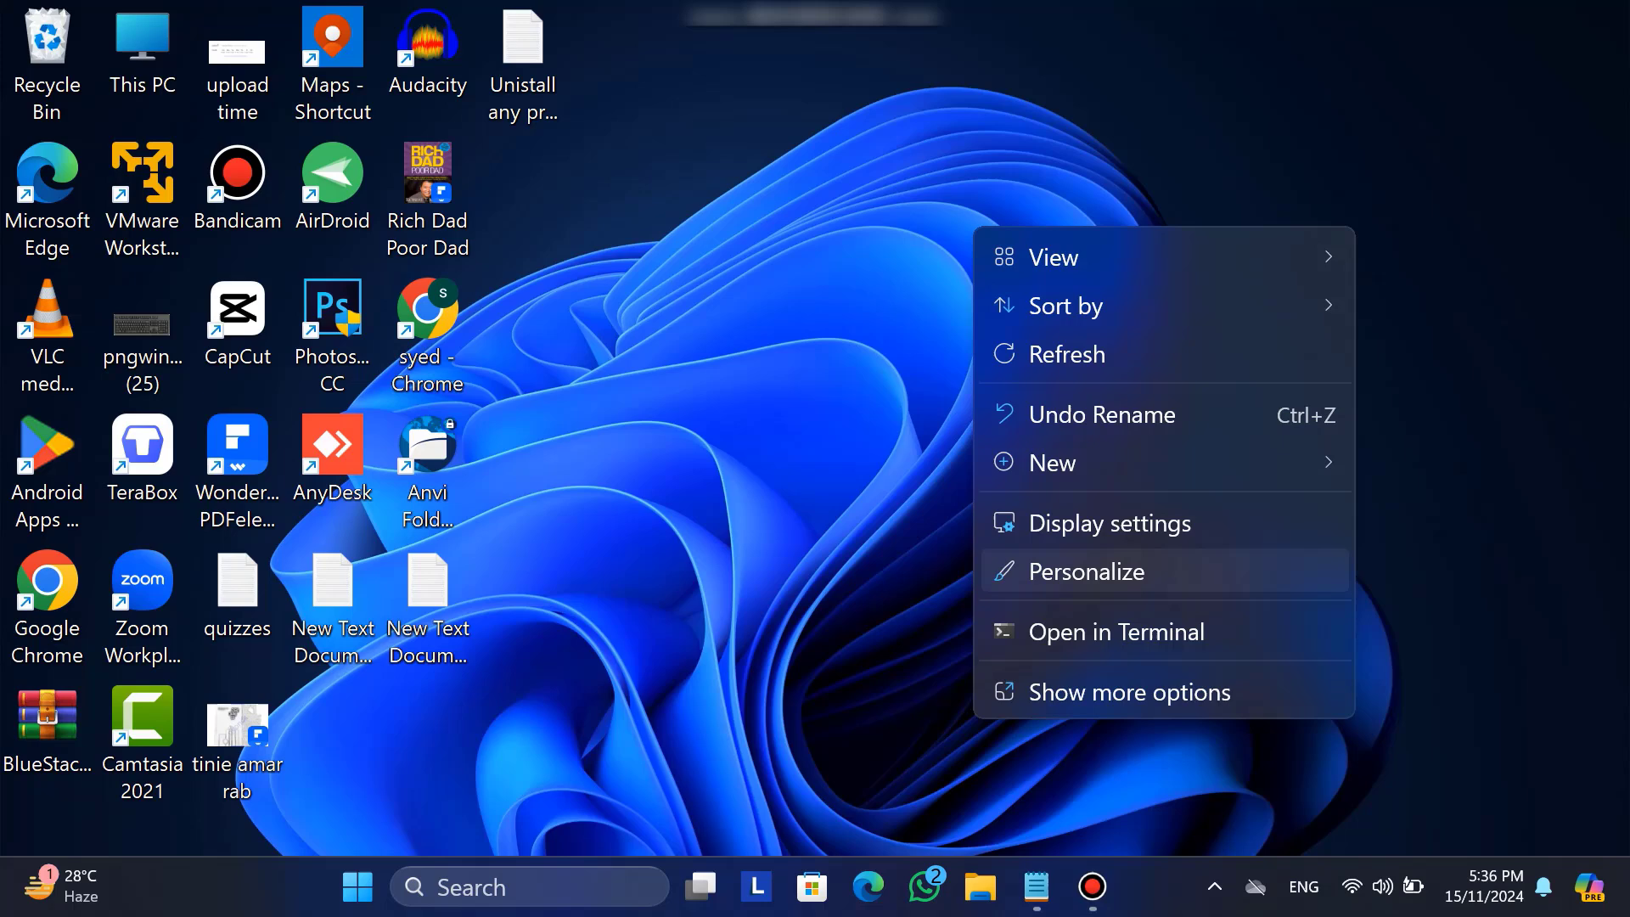
Open Personalization, try the light Windows theme, revert to dark, and open Background
click(1084, 570)
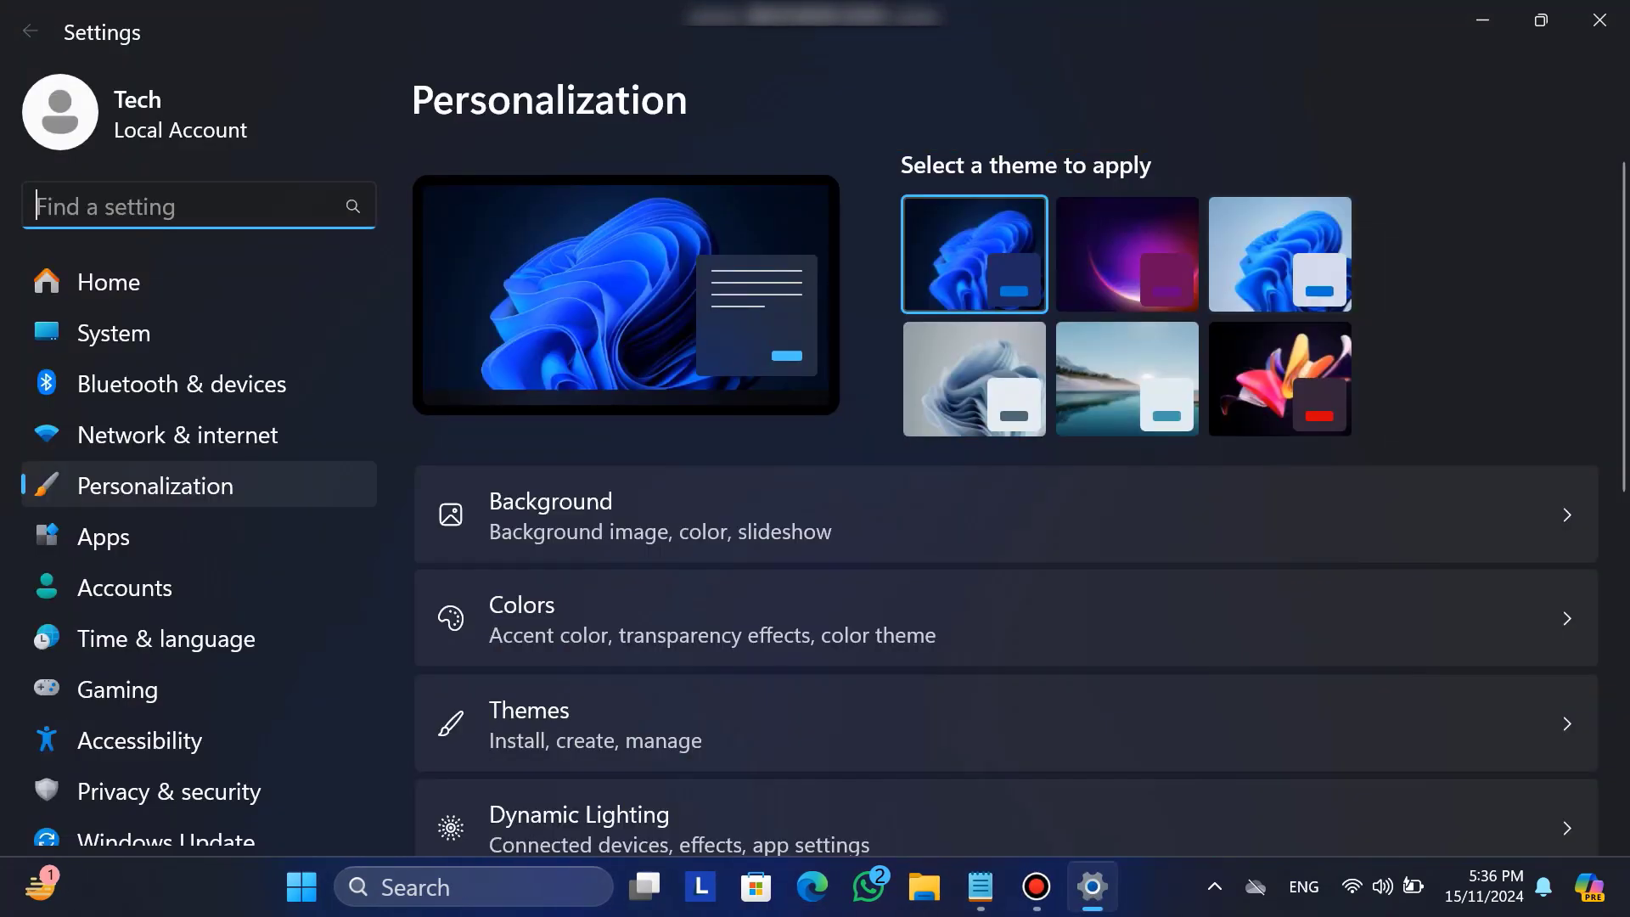
click(1279, 254)
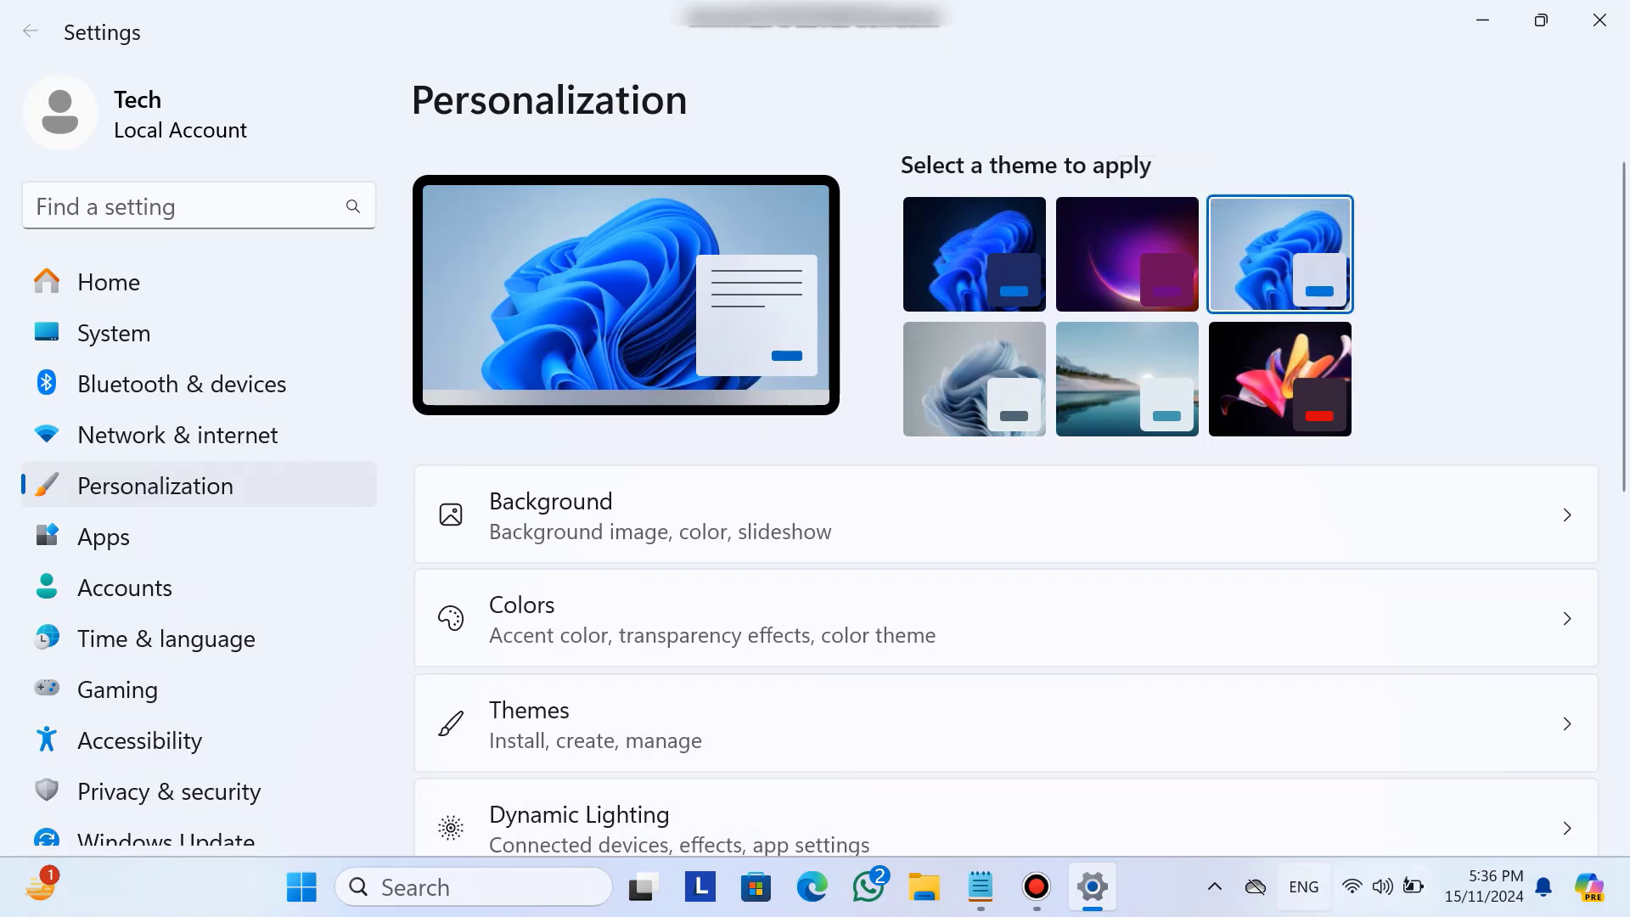
click(973, 254)
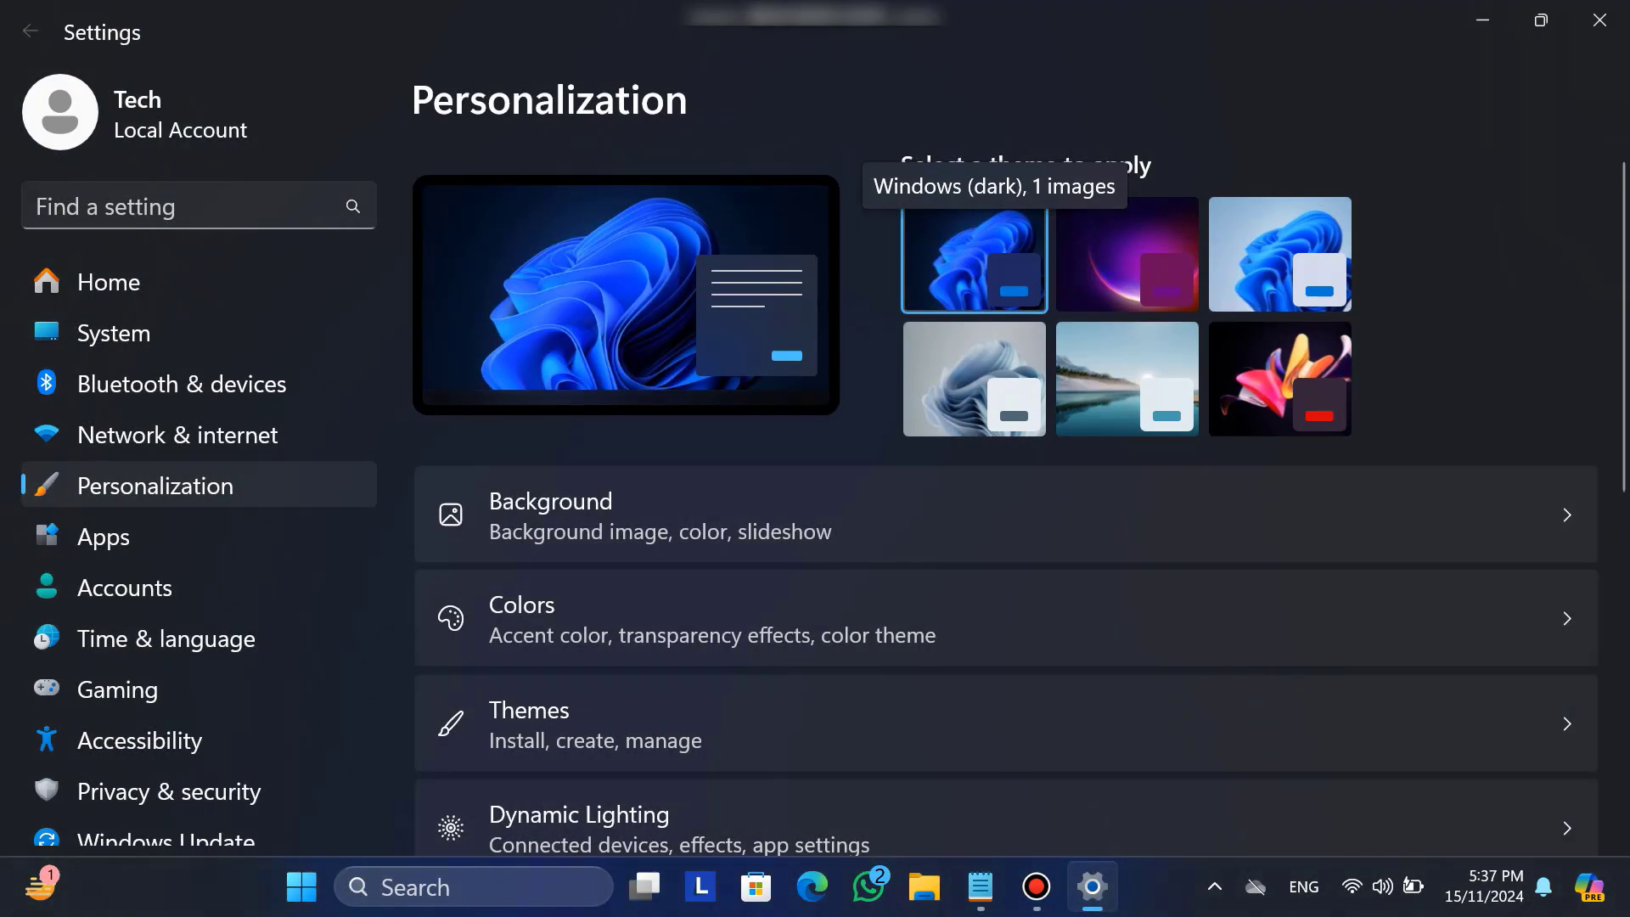
click(550, 514)
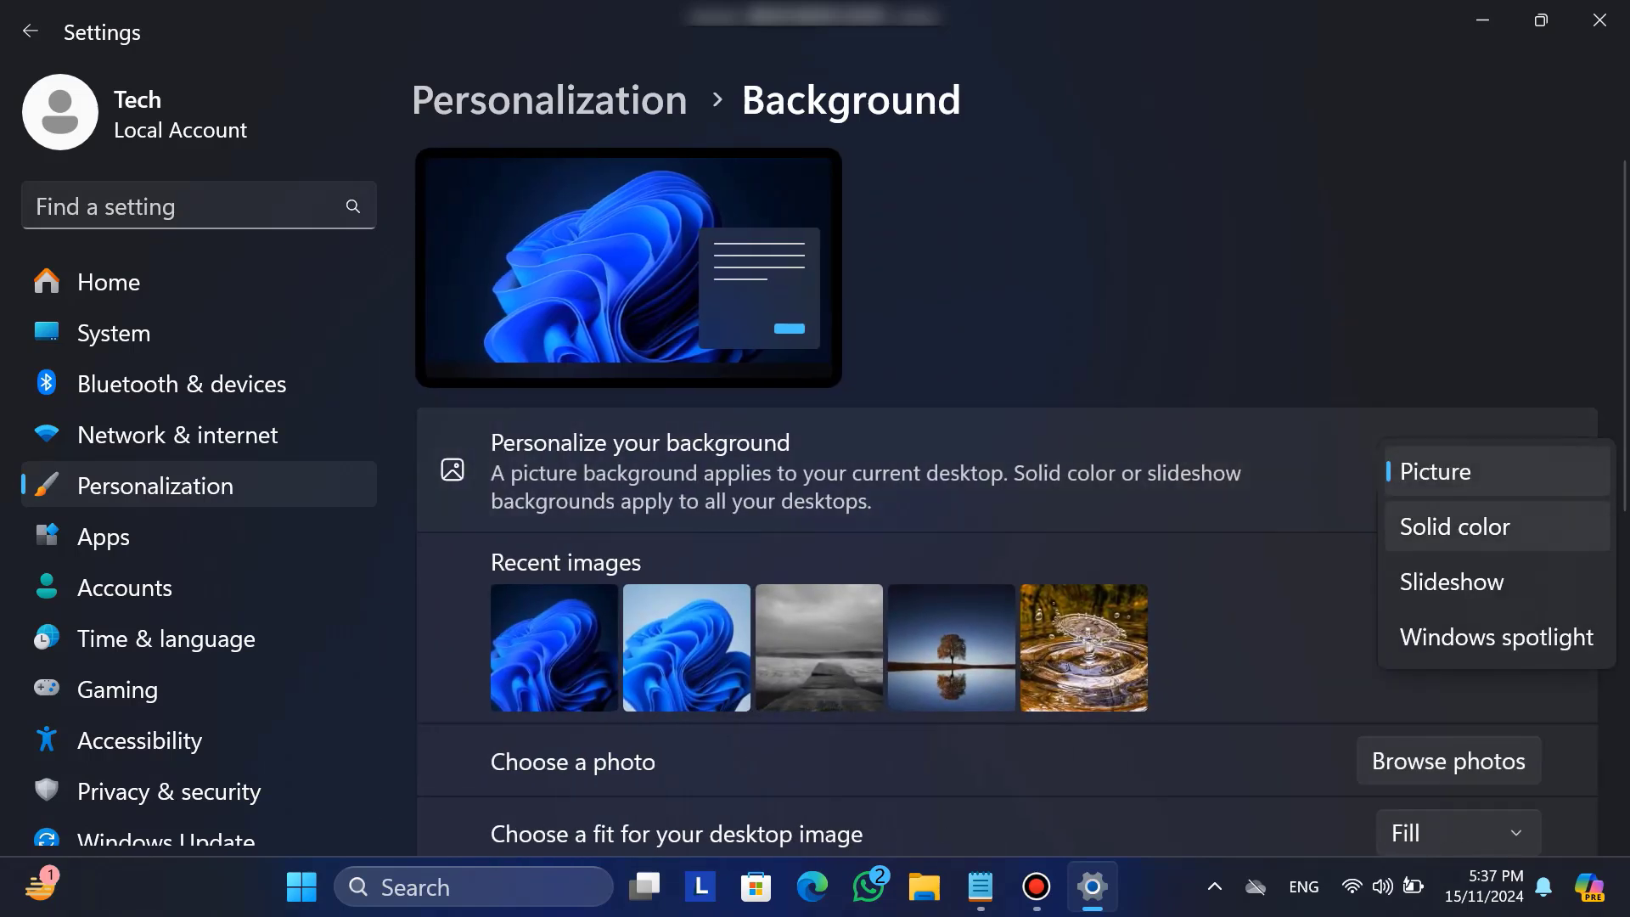
Keep Picture as background type and apply the lone tree reflection image from Recent images
click(1454, 470)
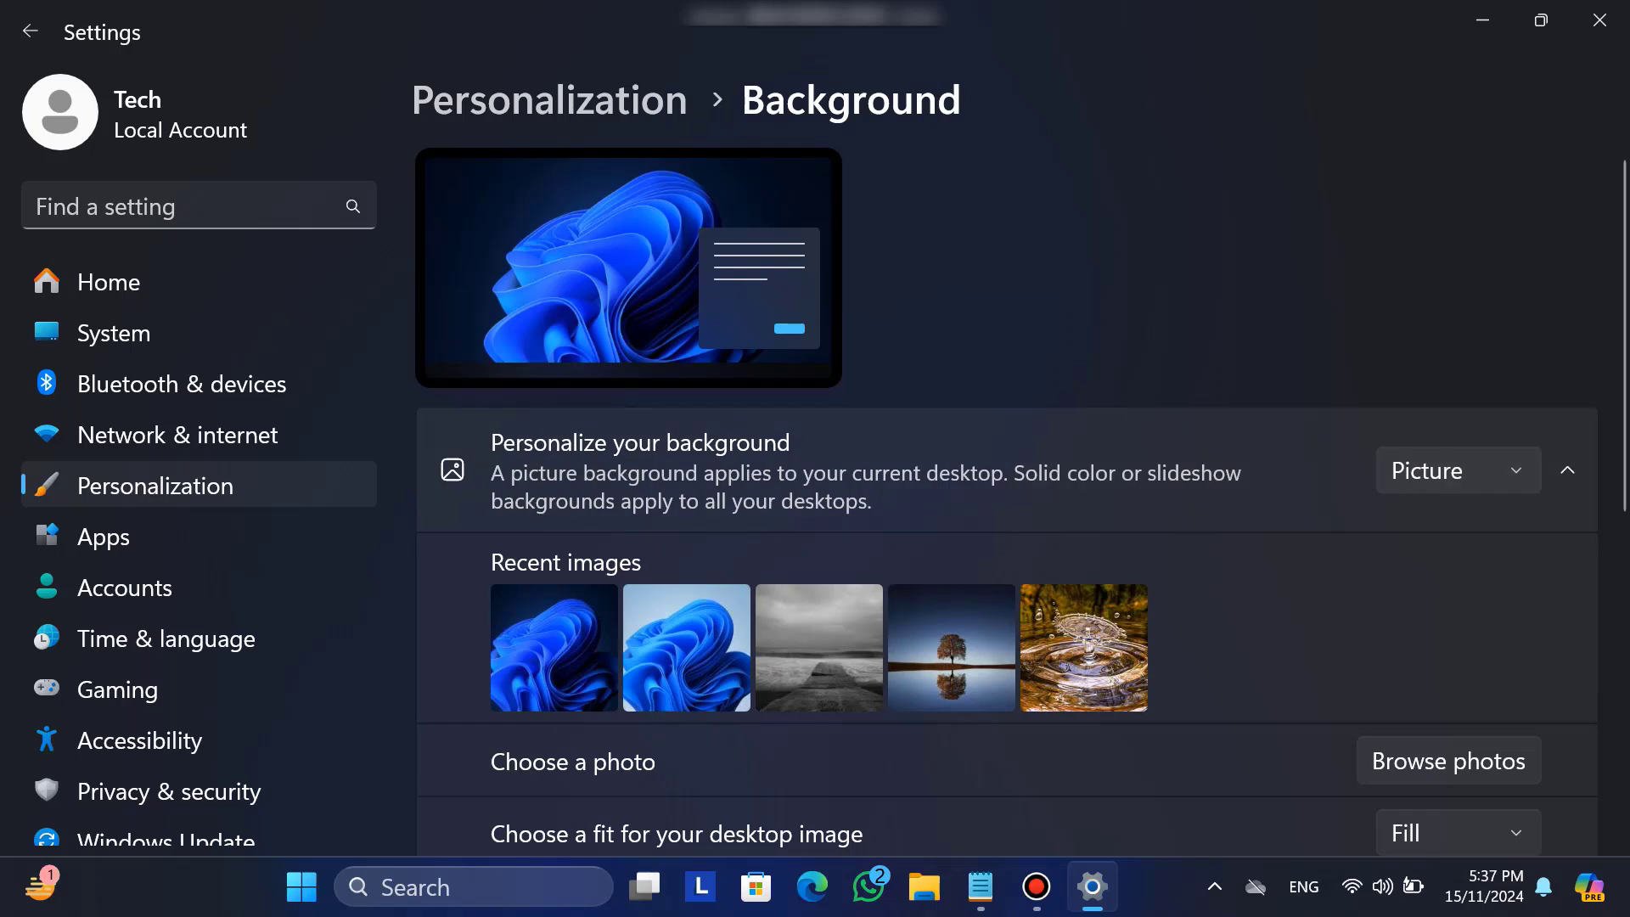
click(950, 647)
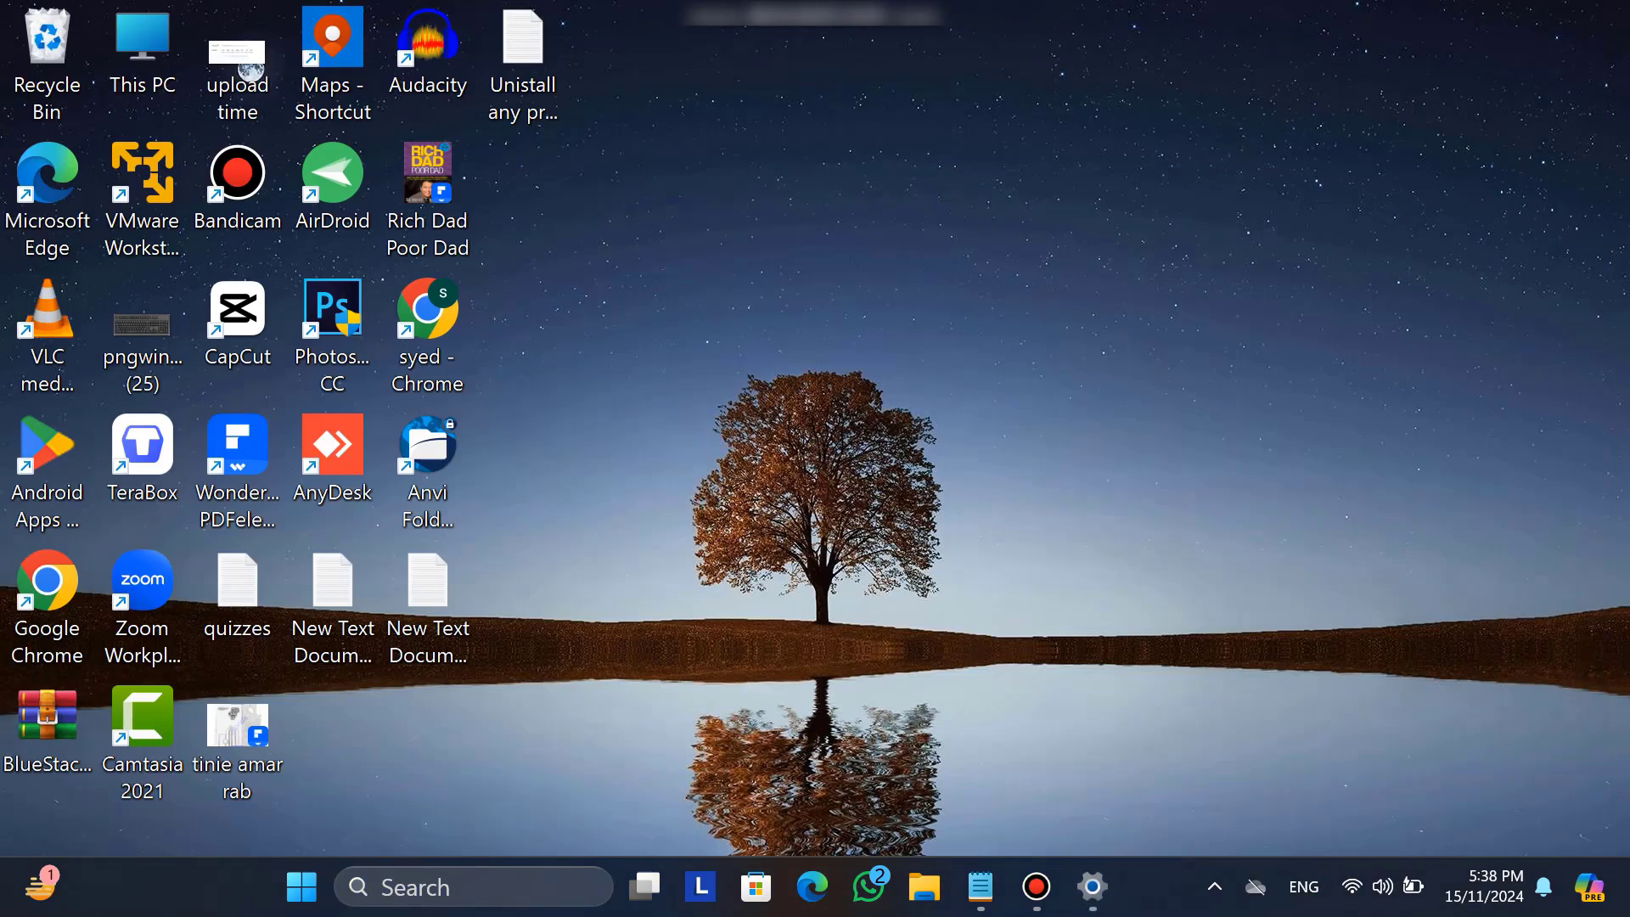
click(1090, 886)
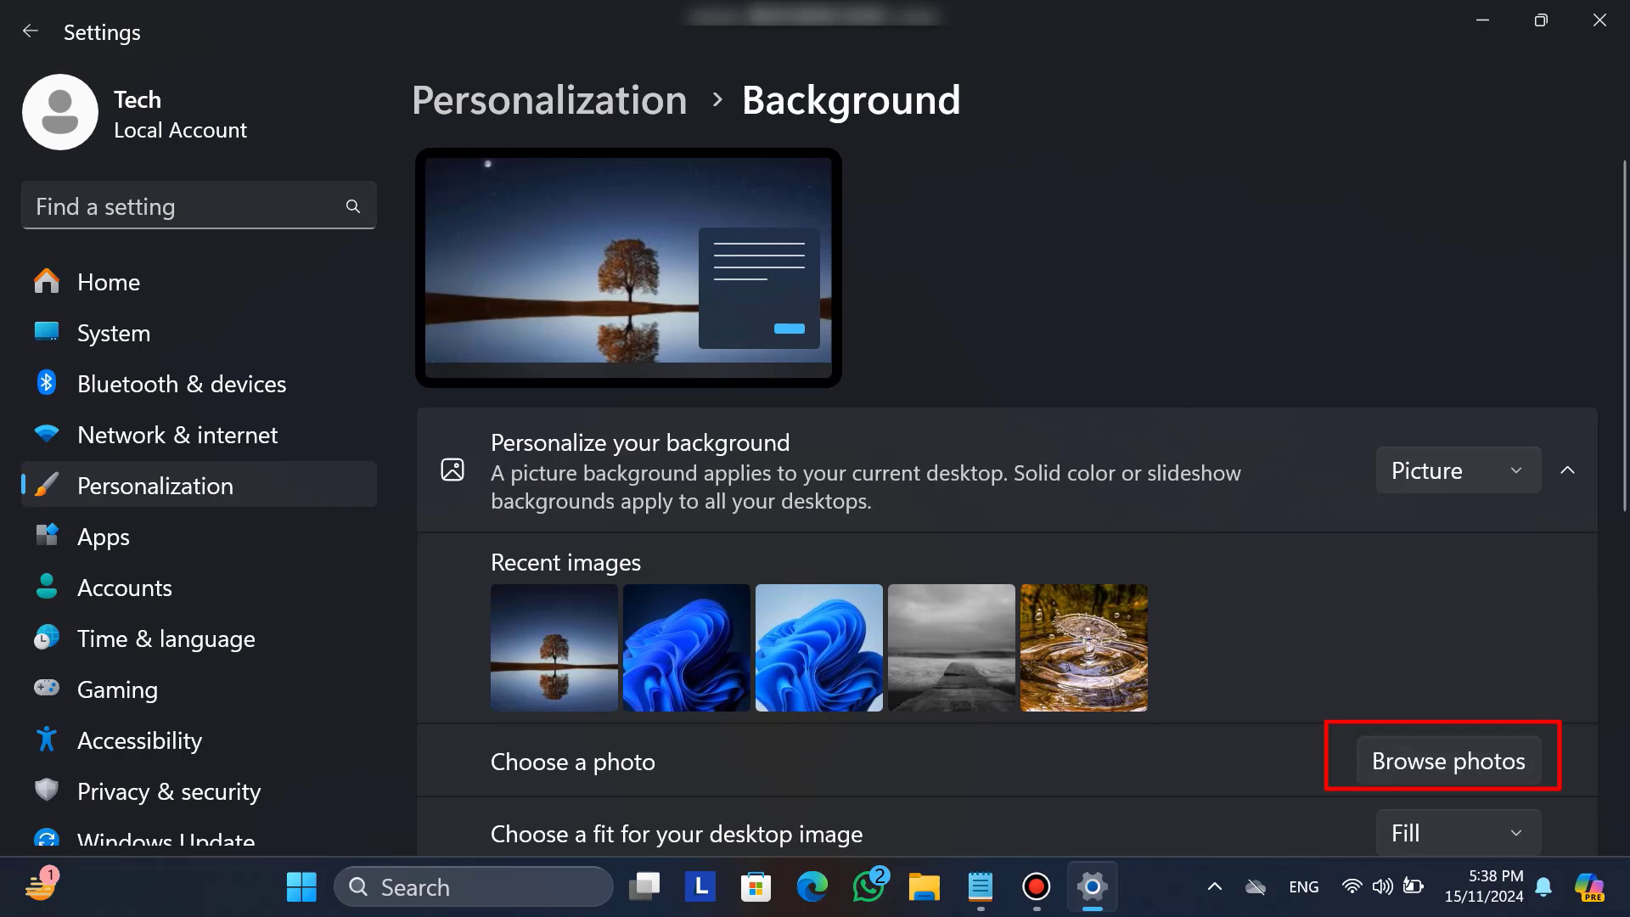
Browse local files and set the colourful pebbles photo as wallpaper
click(1445, 759)
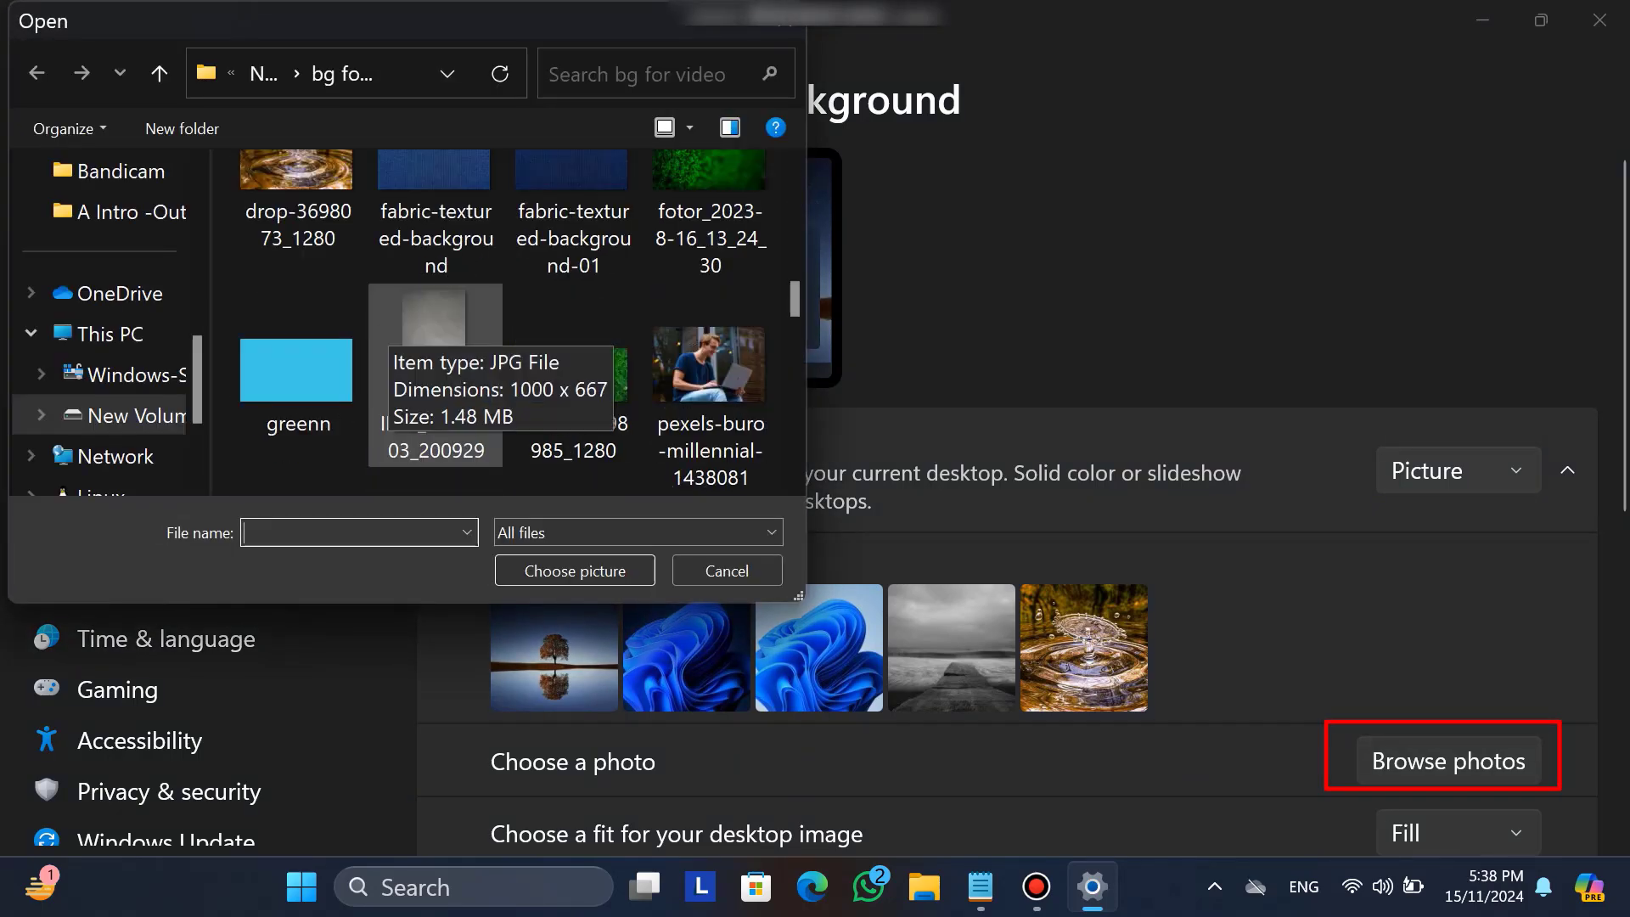
click(726, 570)
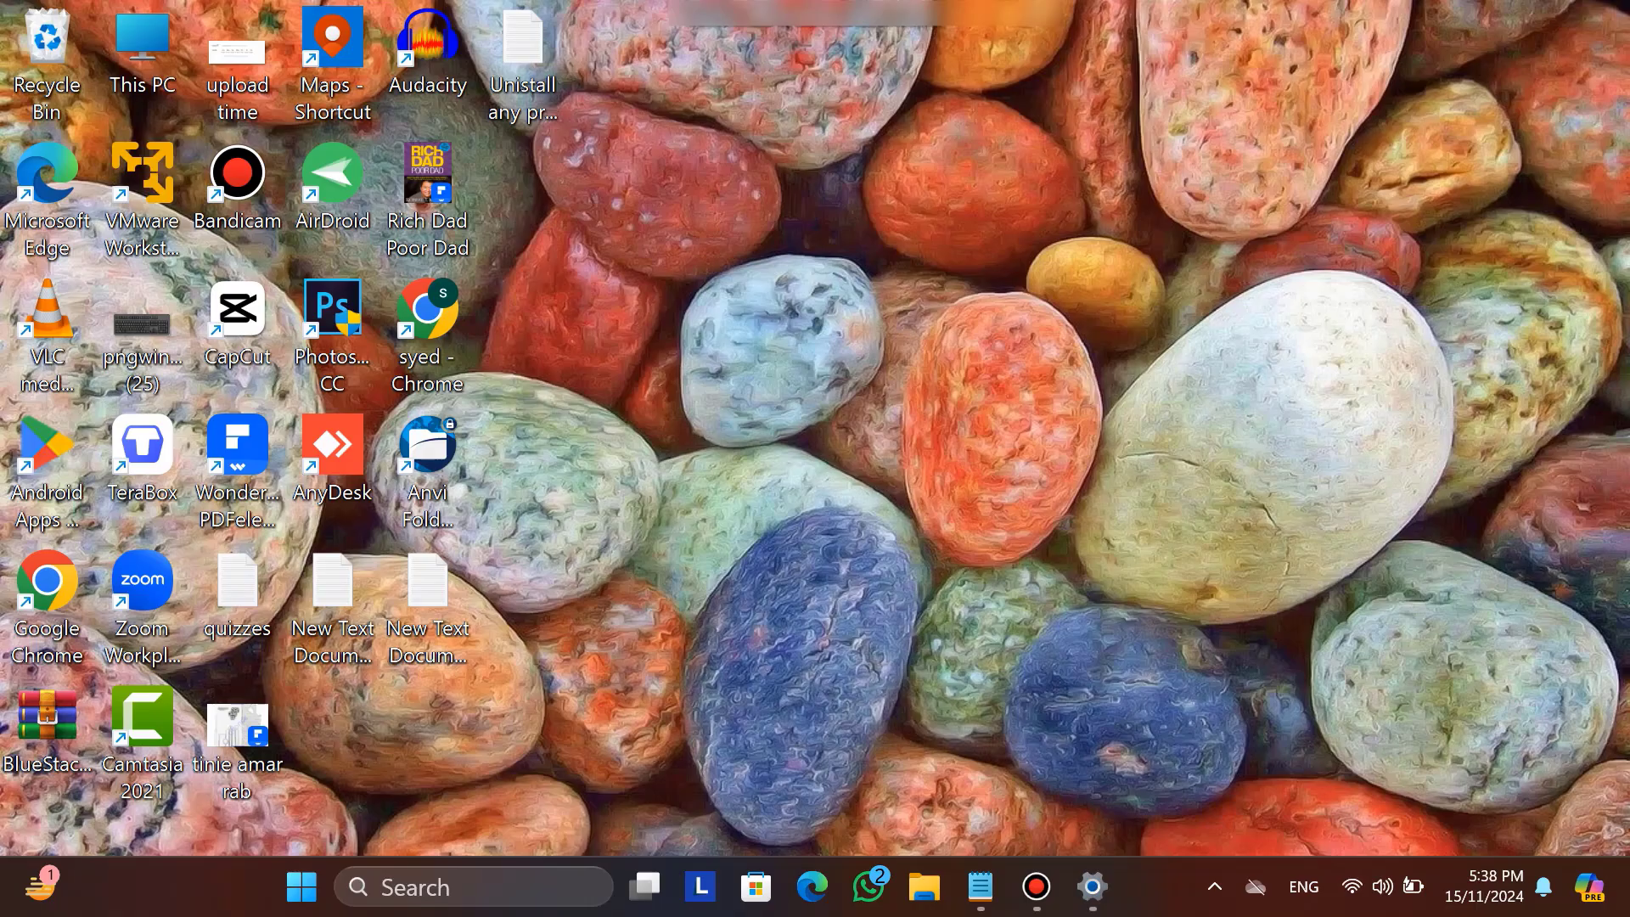
click(1090, 886)
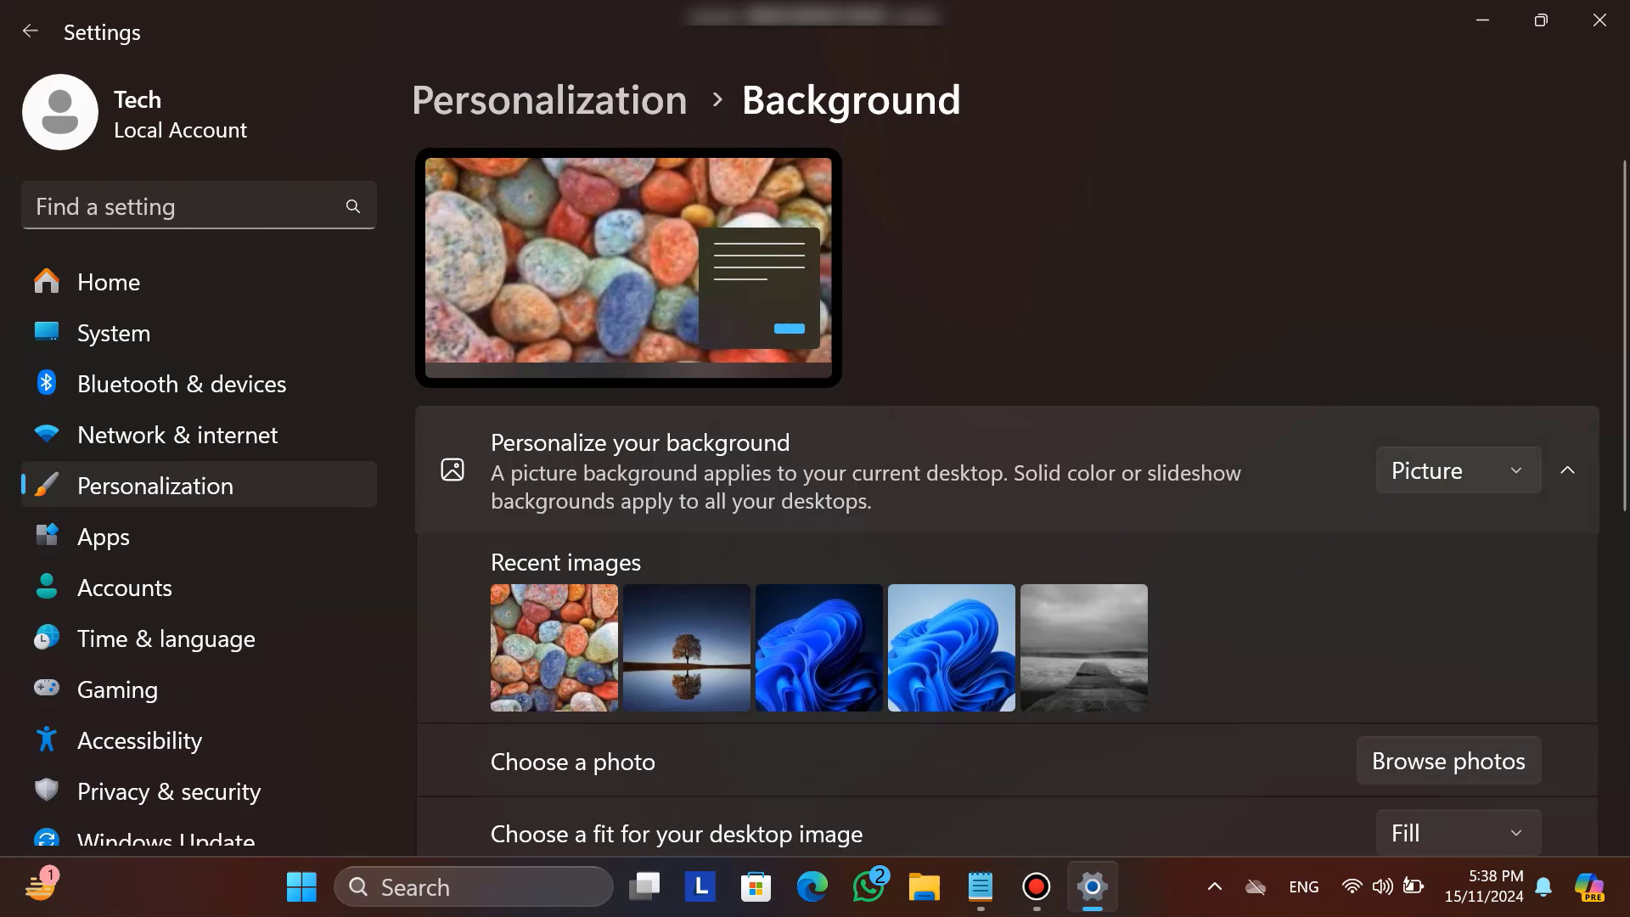
Apply a solid lavender background, then switch to a Pictures album slideshow
click(1455, 469)
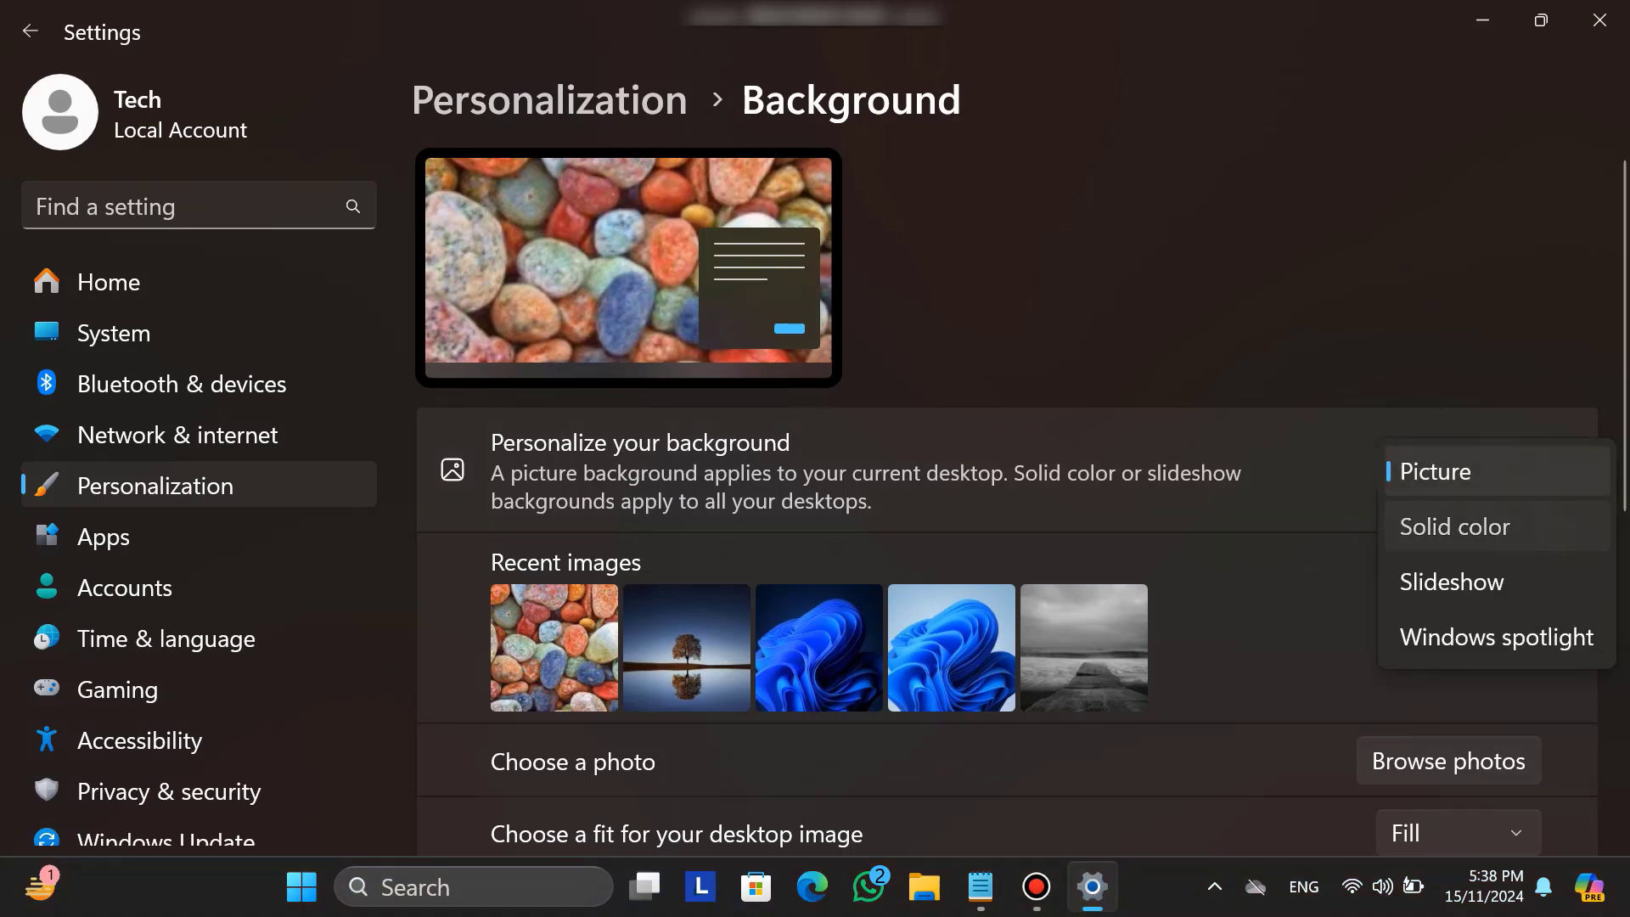
click(1454, 526)
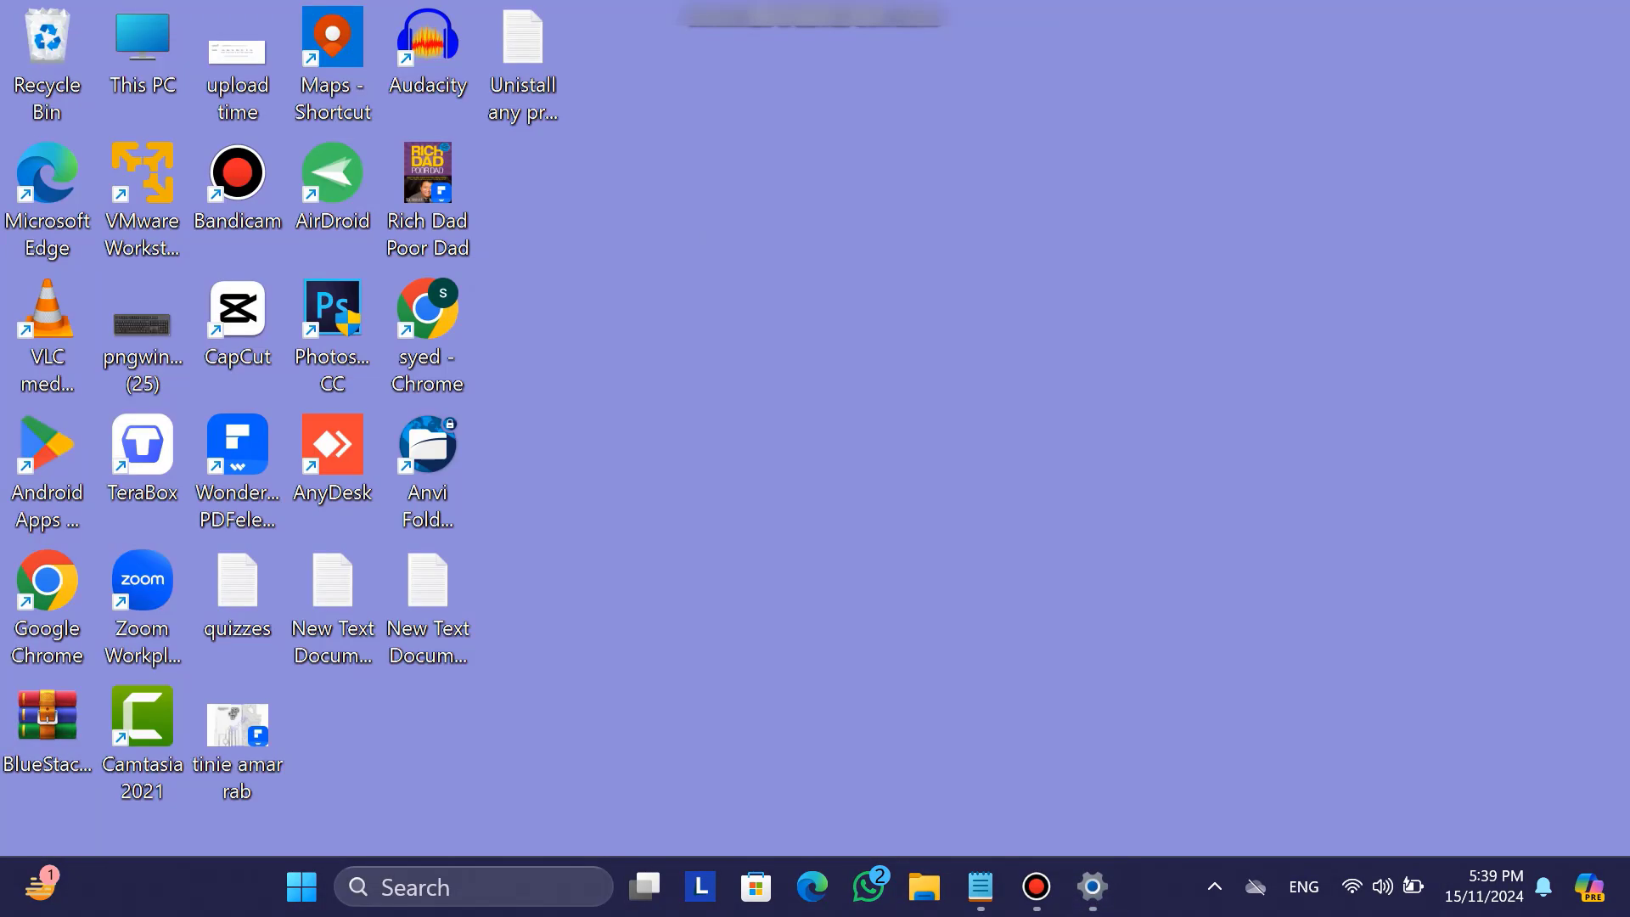
click(1091, 887)
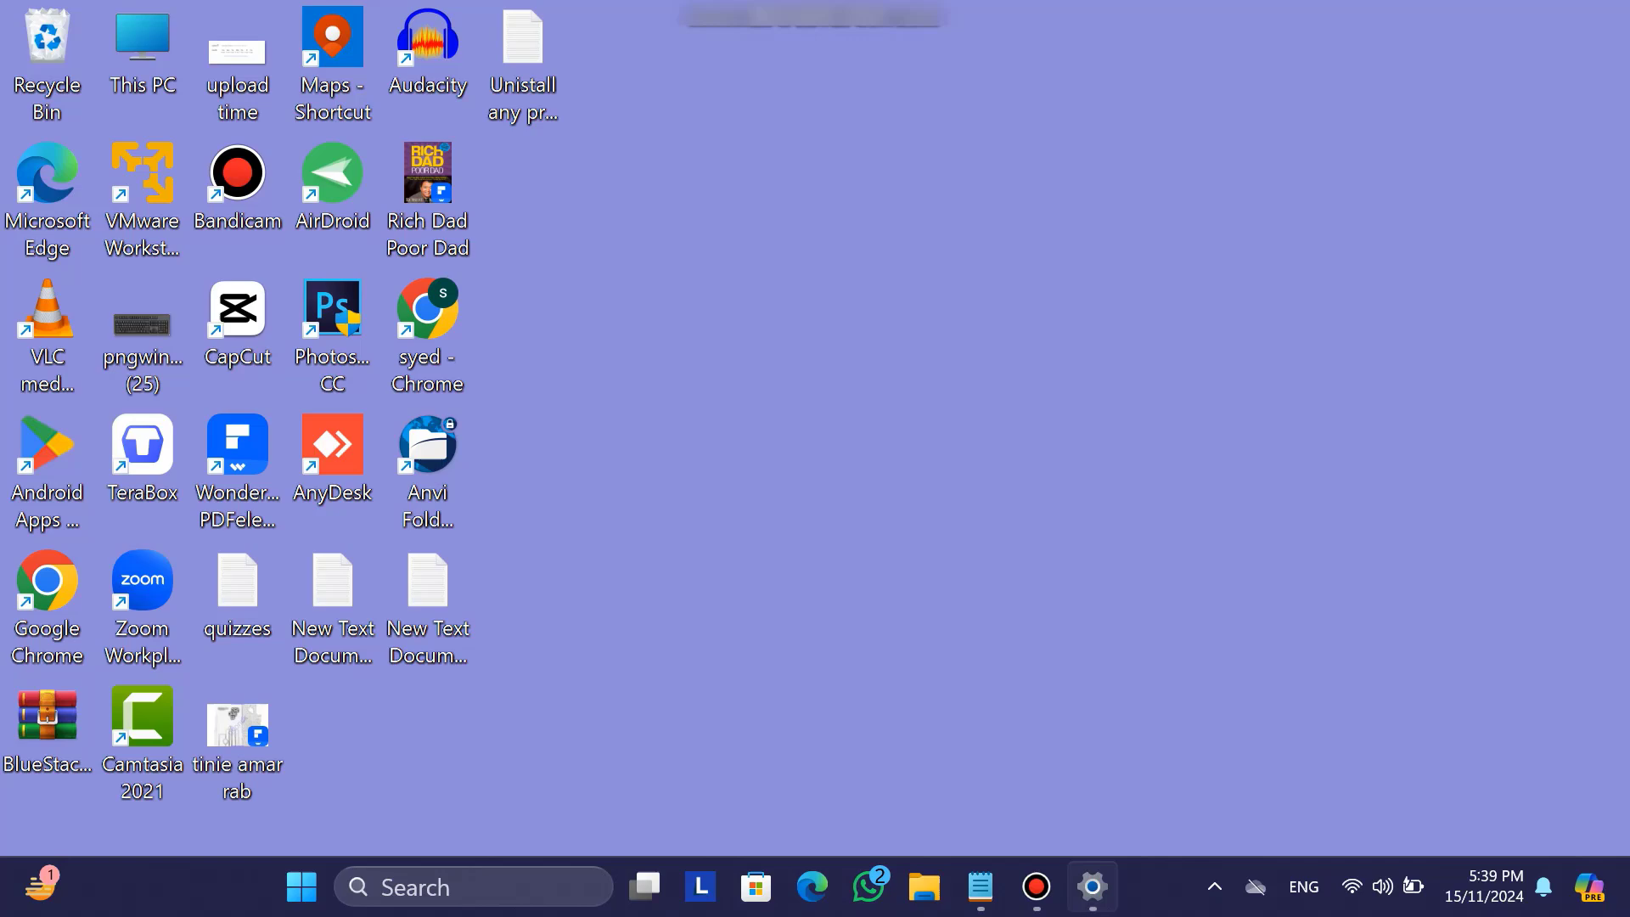
click(1091, 887)
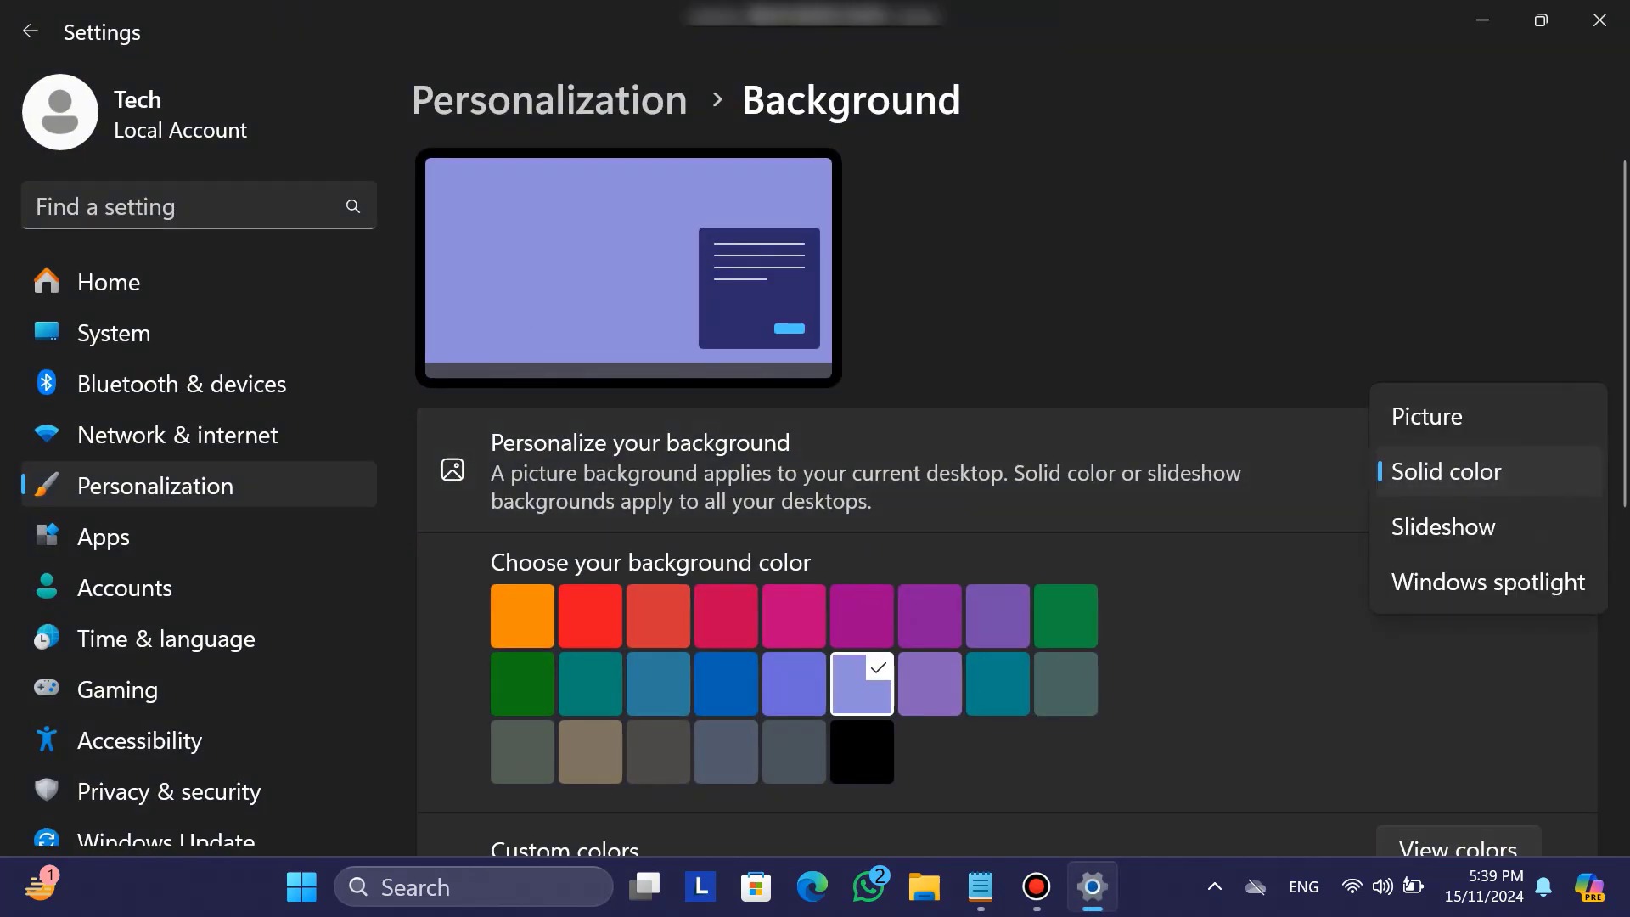
click(1440, 527)
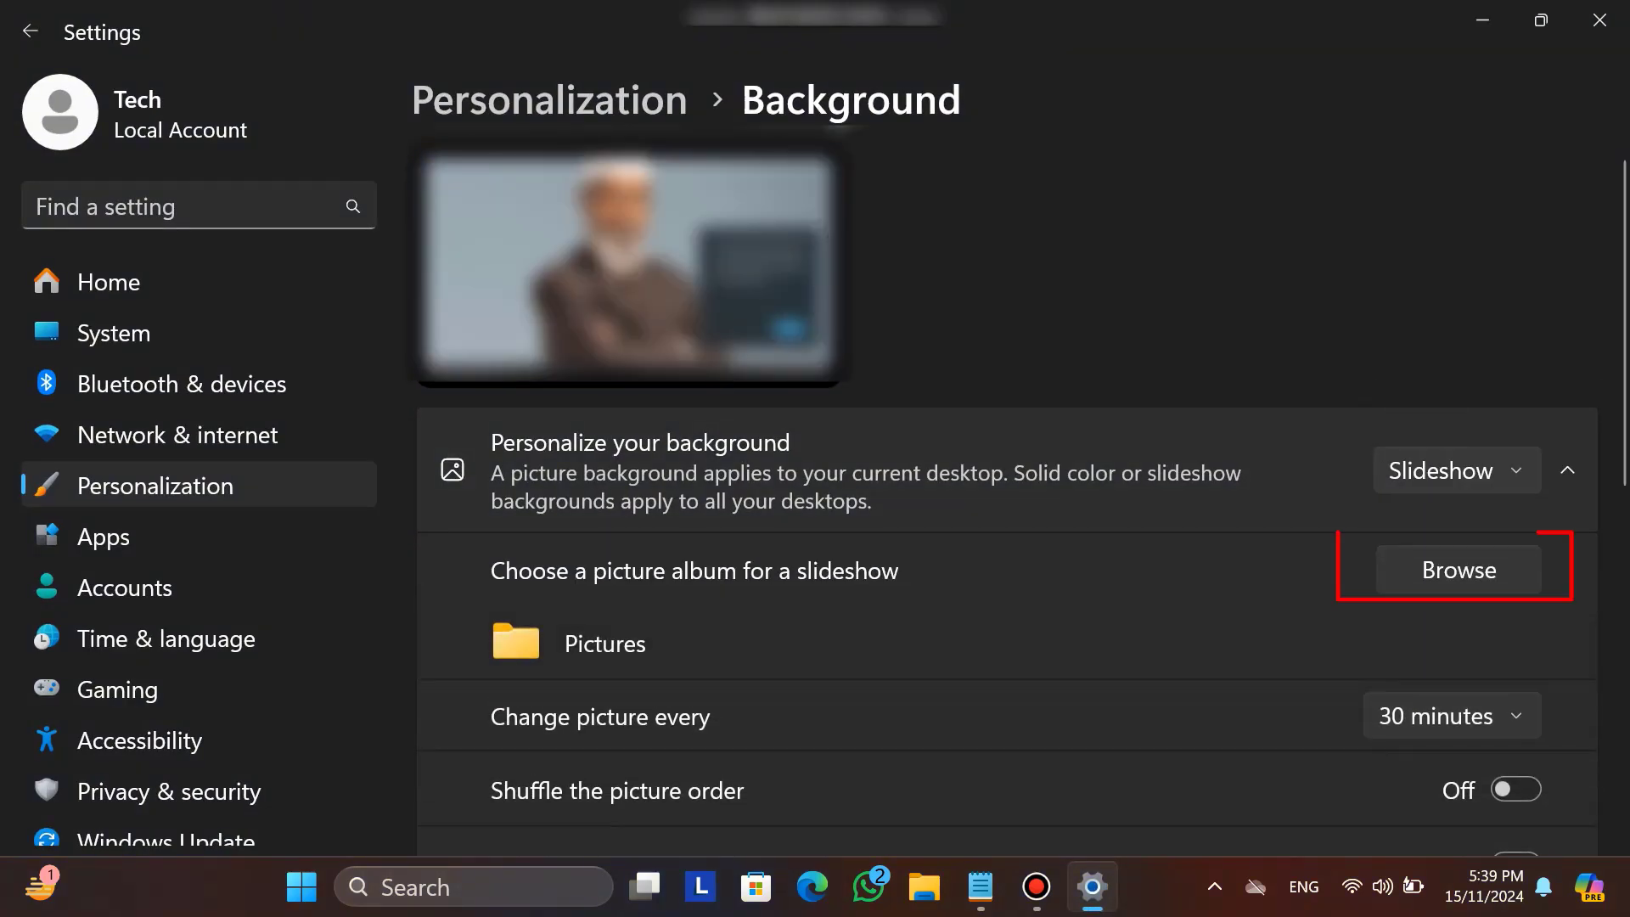